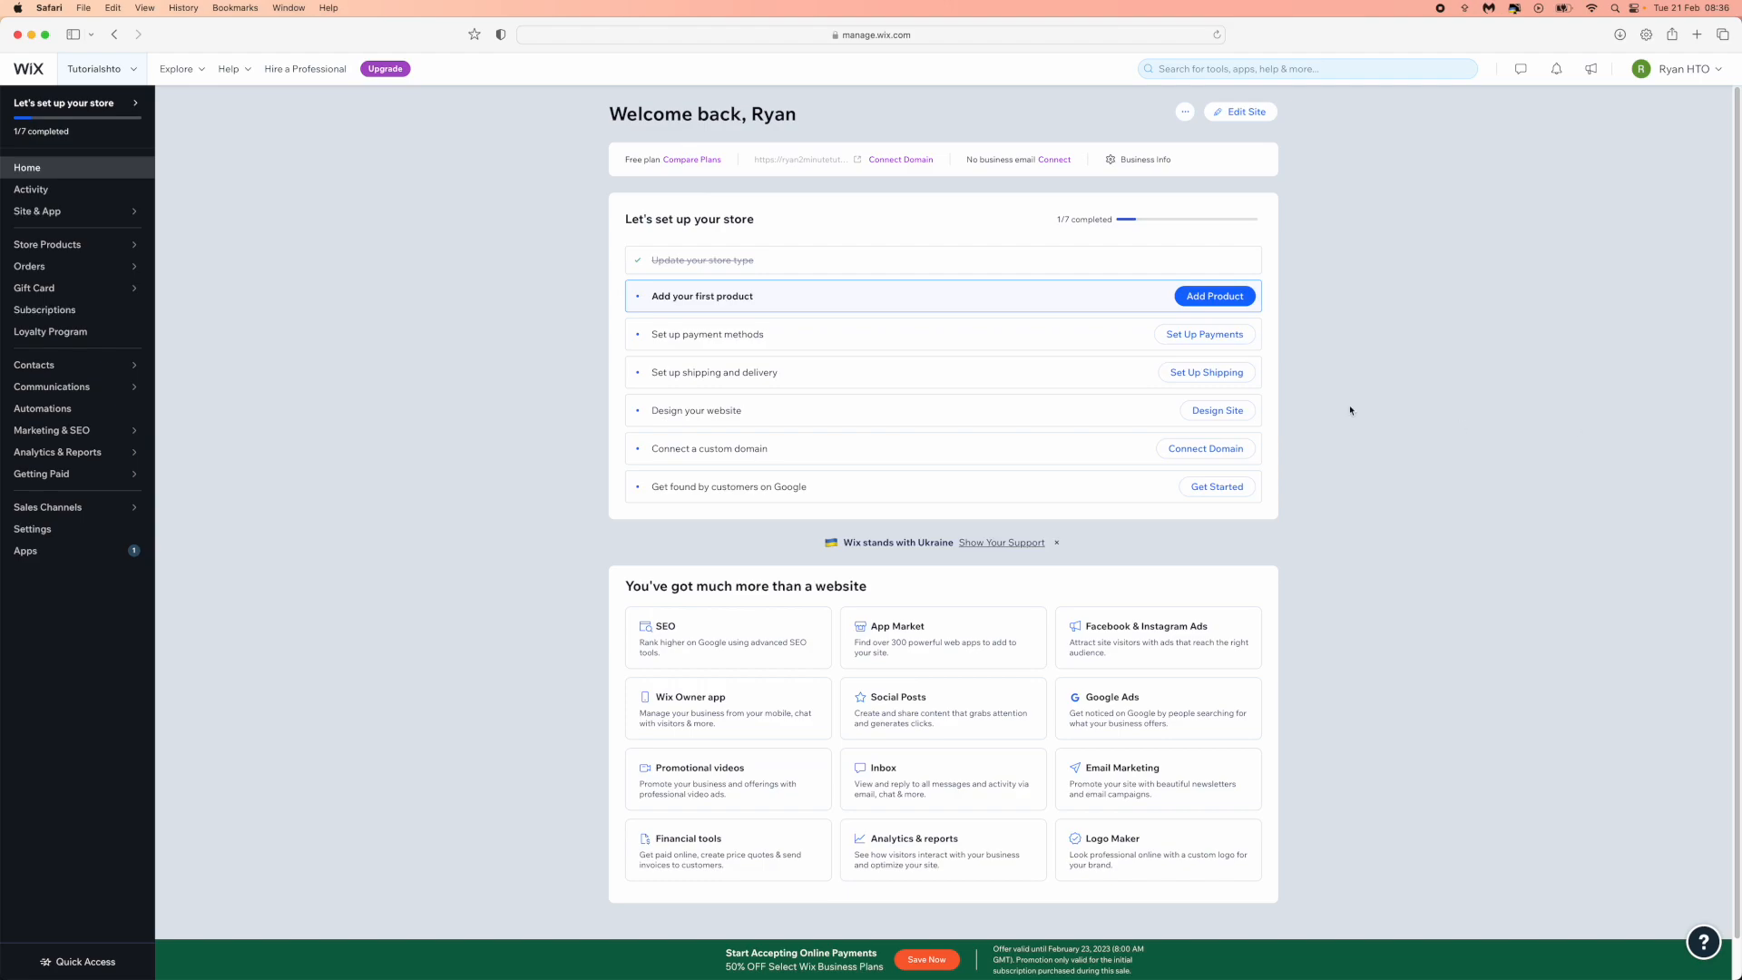
pyautogui.moveTo(764, 501)
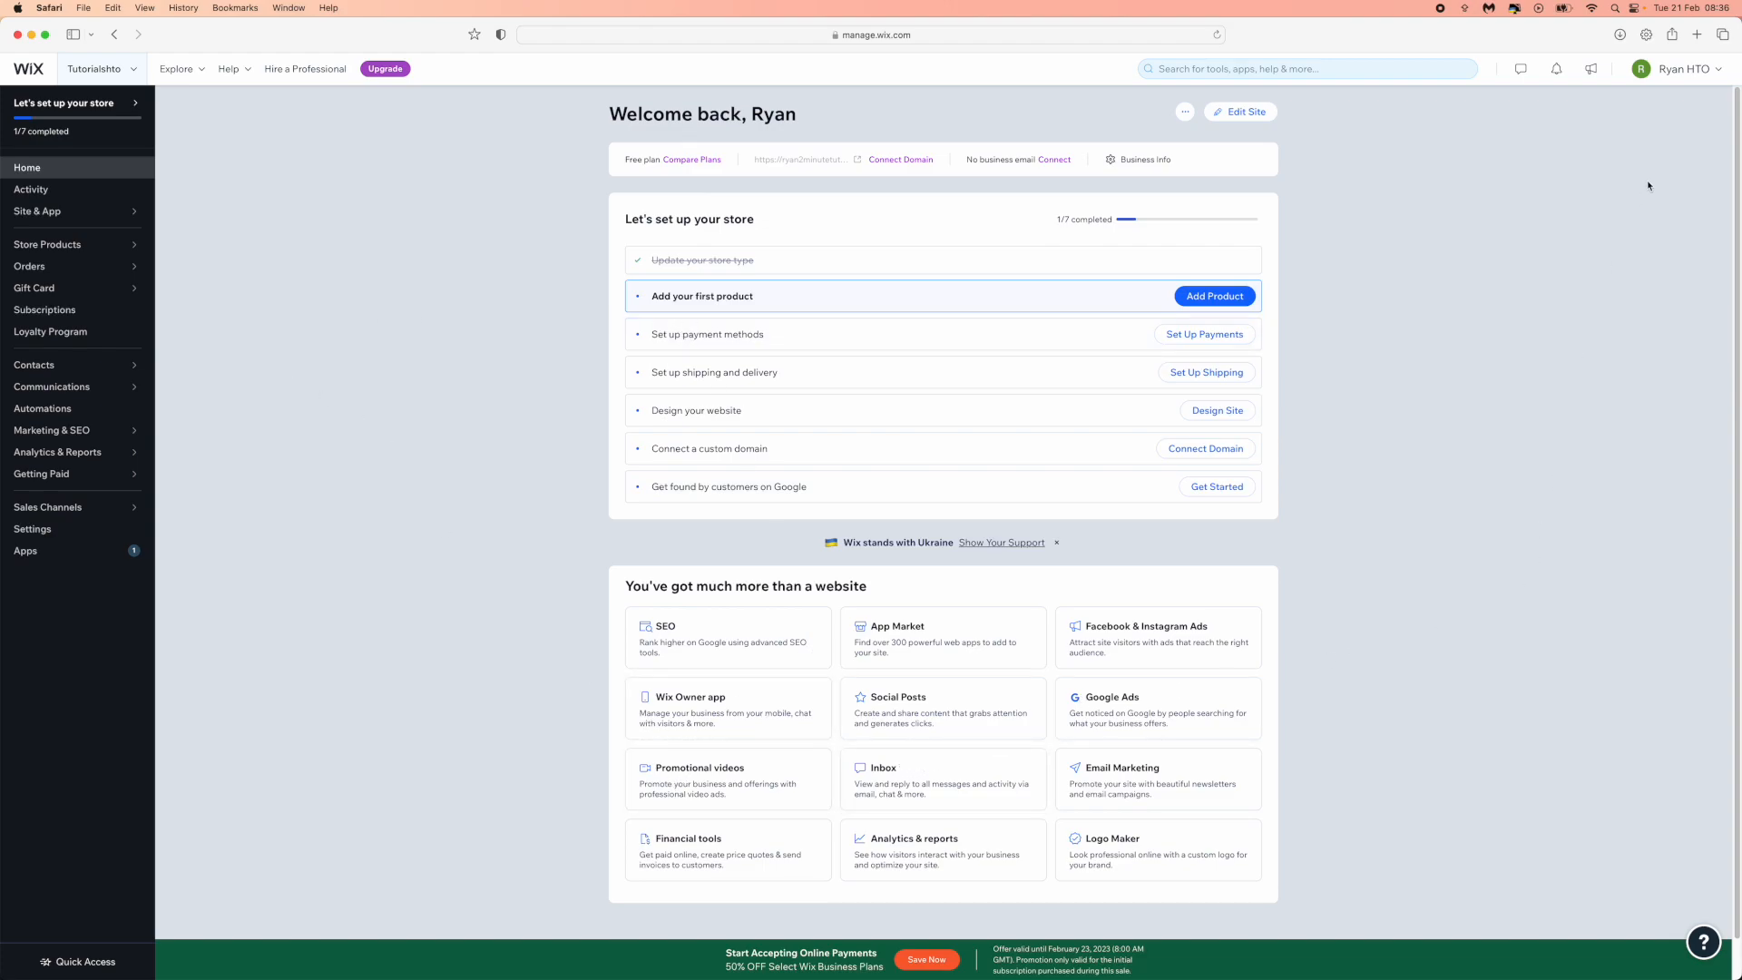
# - Reach the Account Settings page from the profile menu at the top right
pyautogui.click(1678, 69)
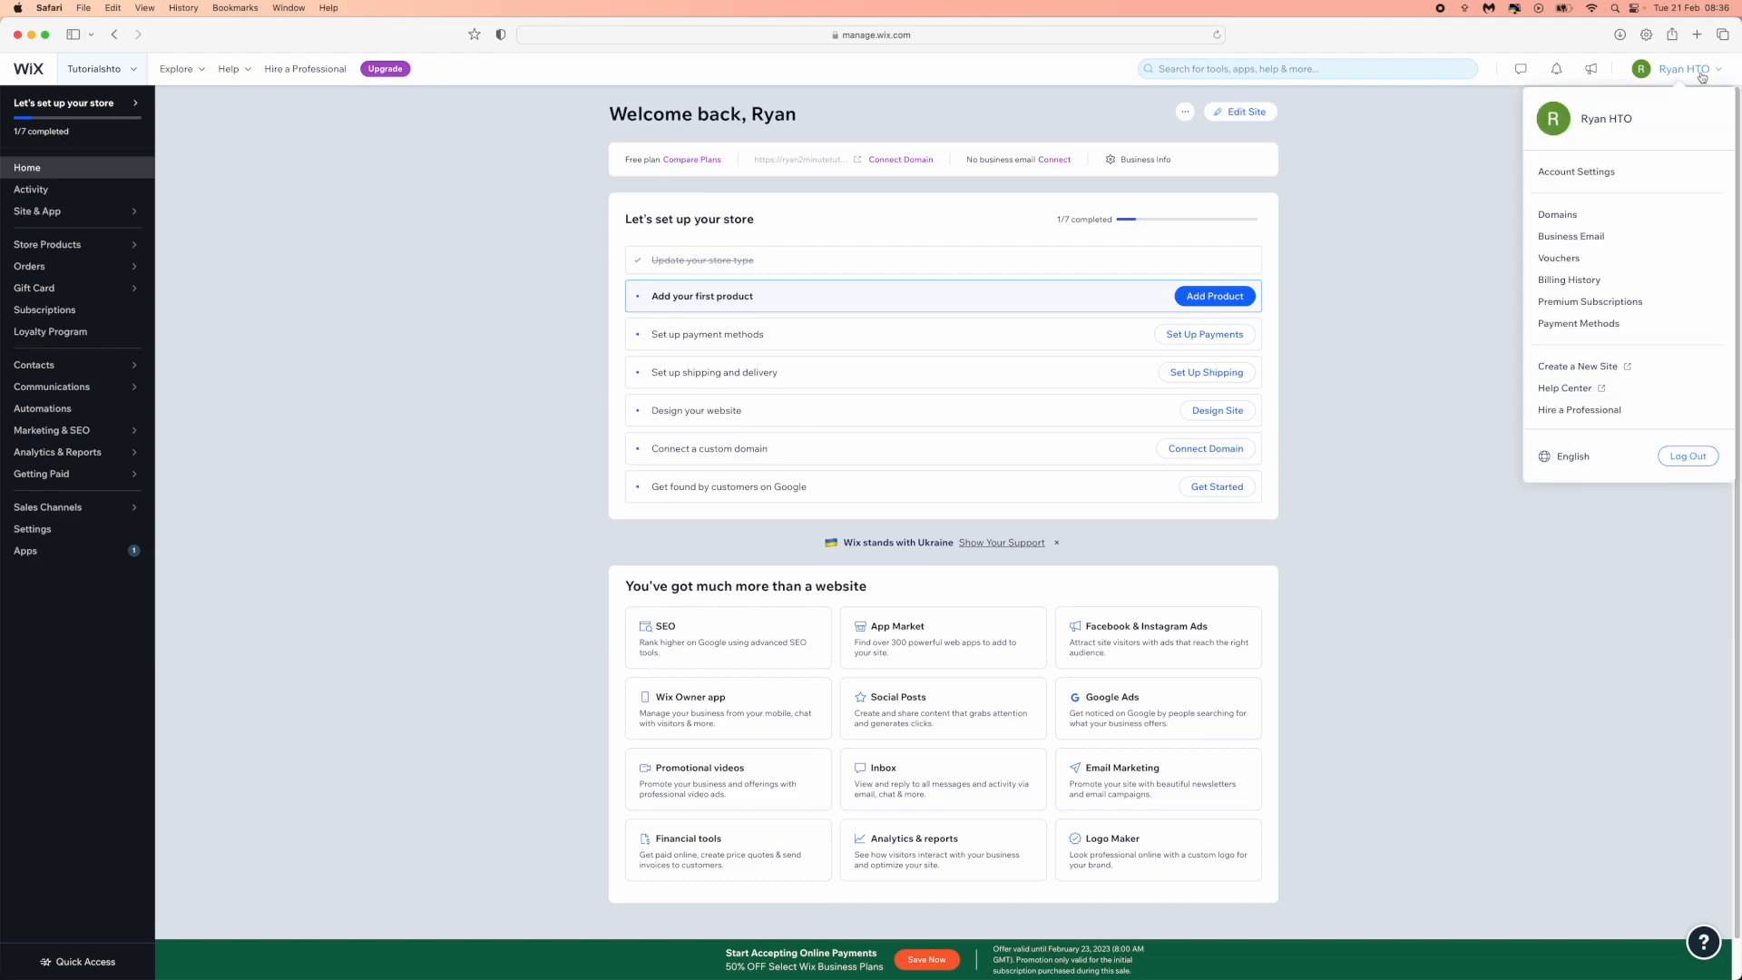
pyautogui.moveTo(1576, 173)
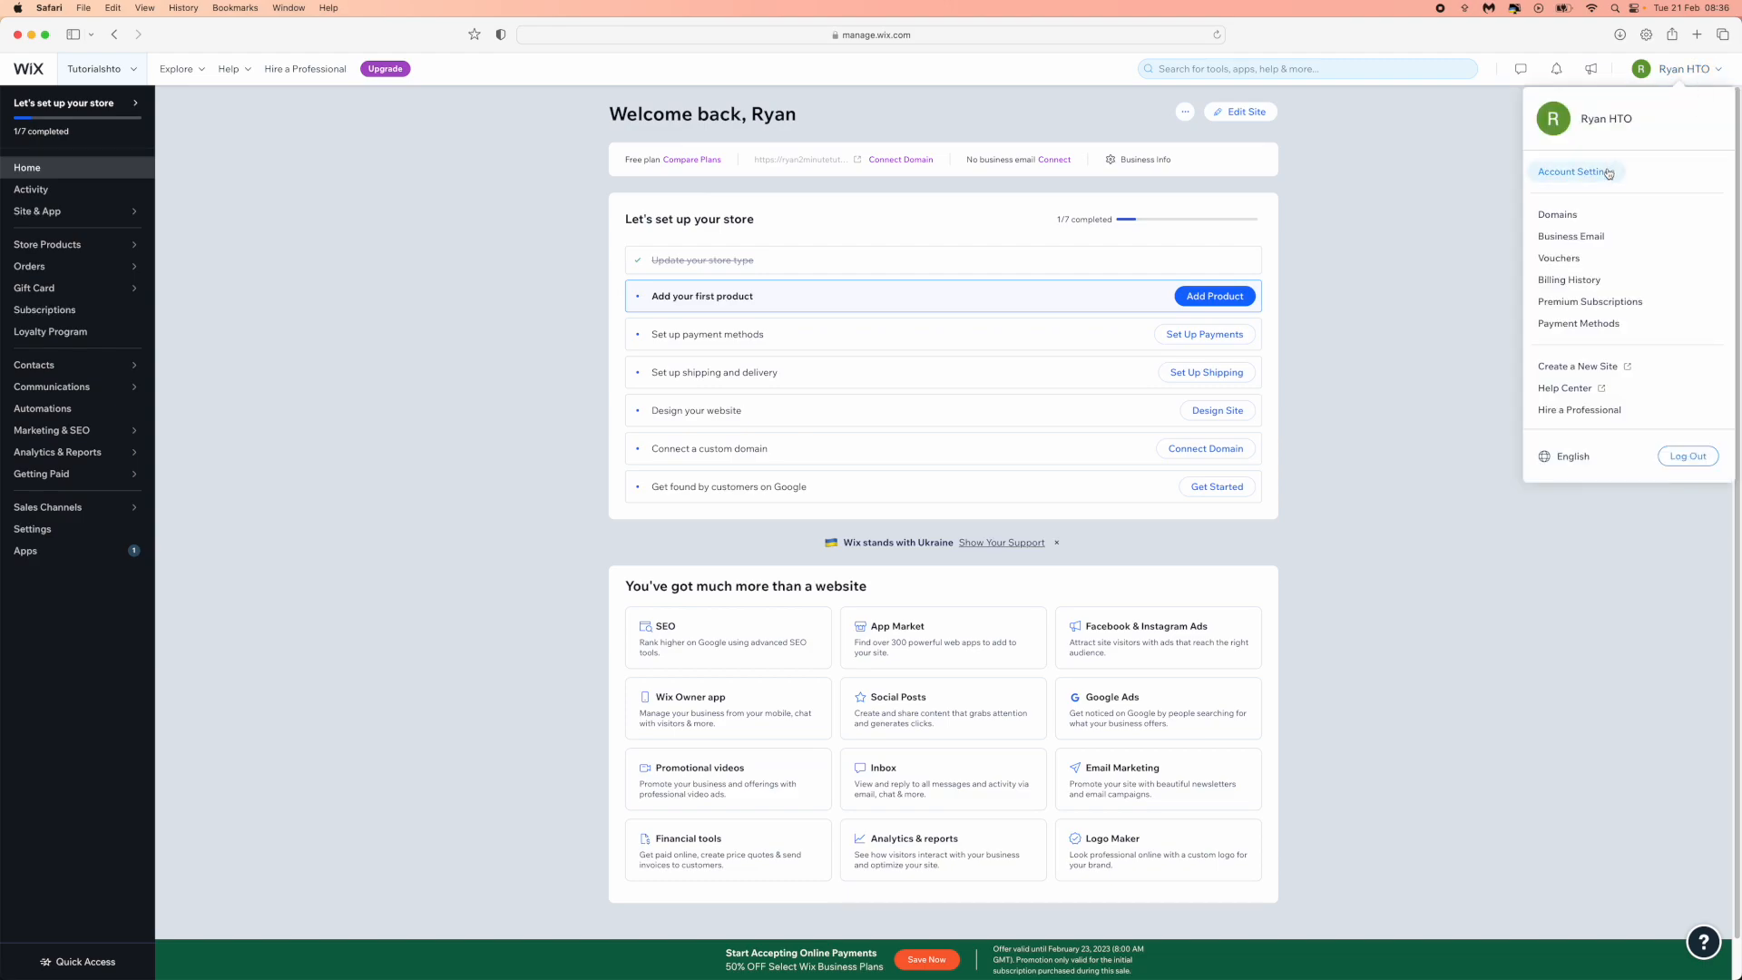
pyautogui.click(1577, 173)
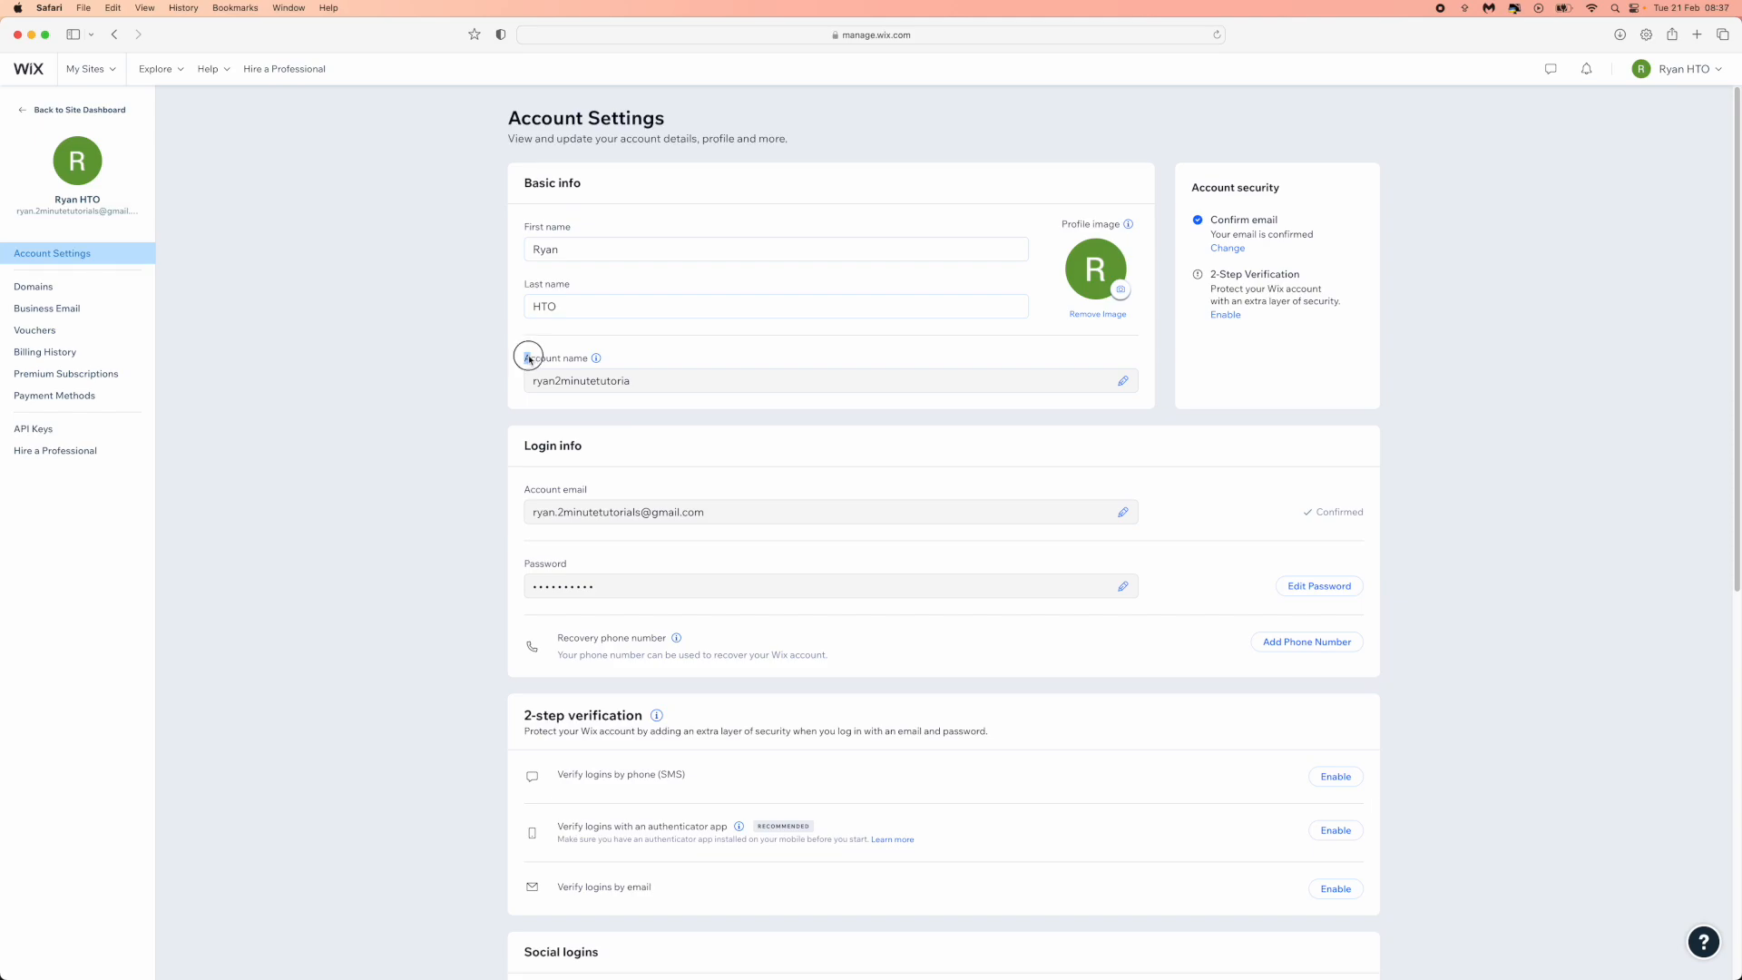
pyautogui.moveTo(597, 357)
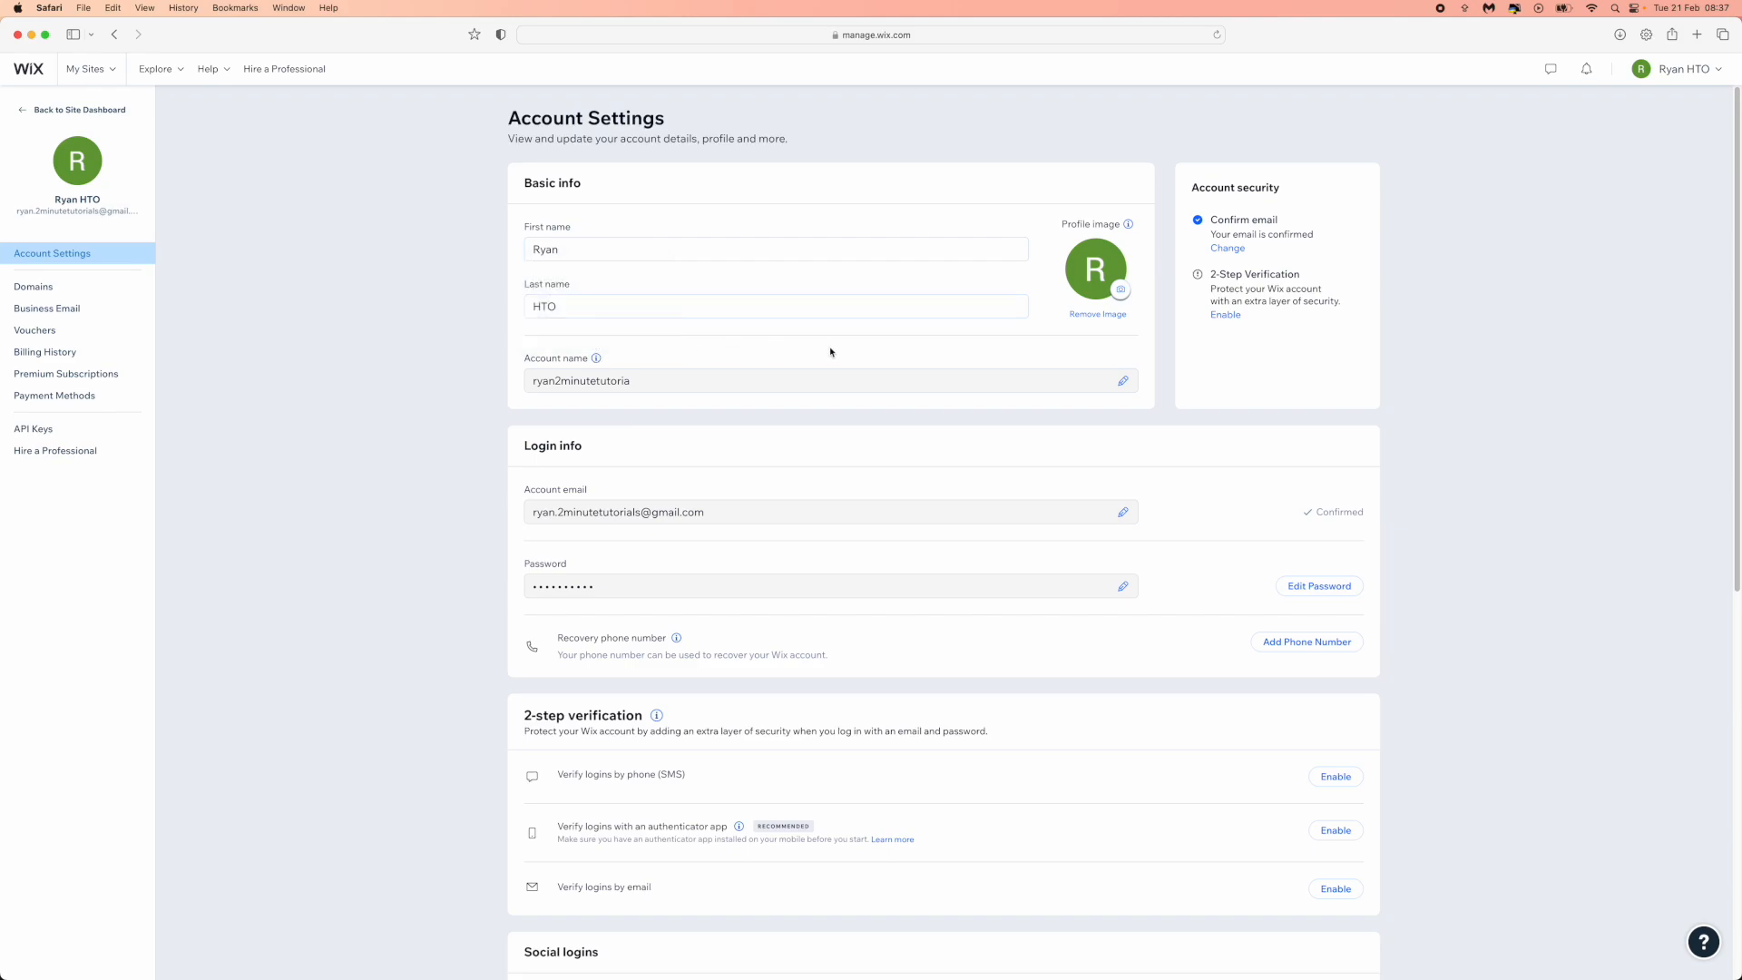
# - Change the account name to 'RyanHTO' and save it, showing the confirmation banner
pyautogui.click(1122, 379)
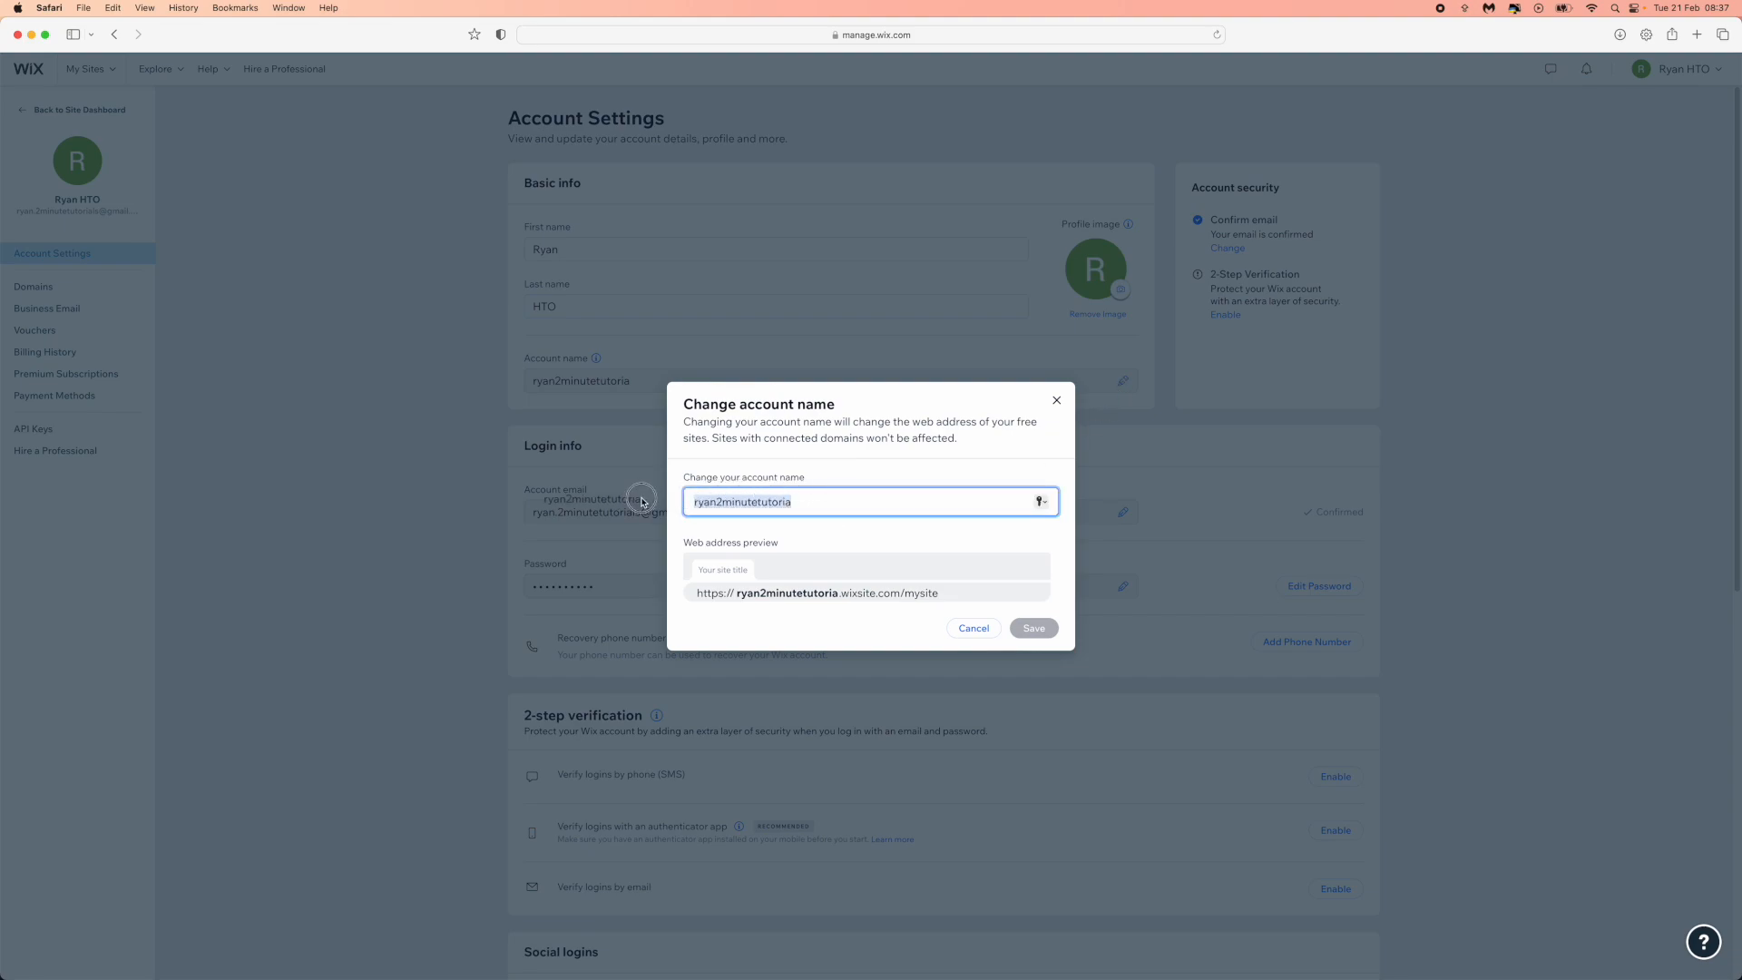
pyautogui.write('R')
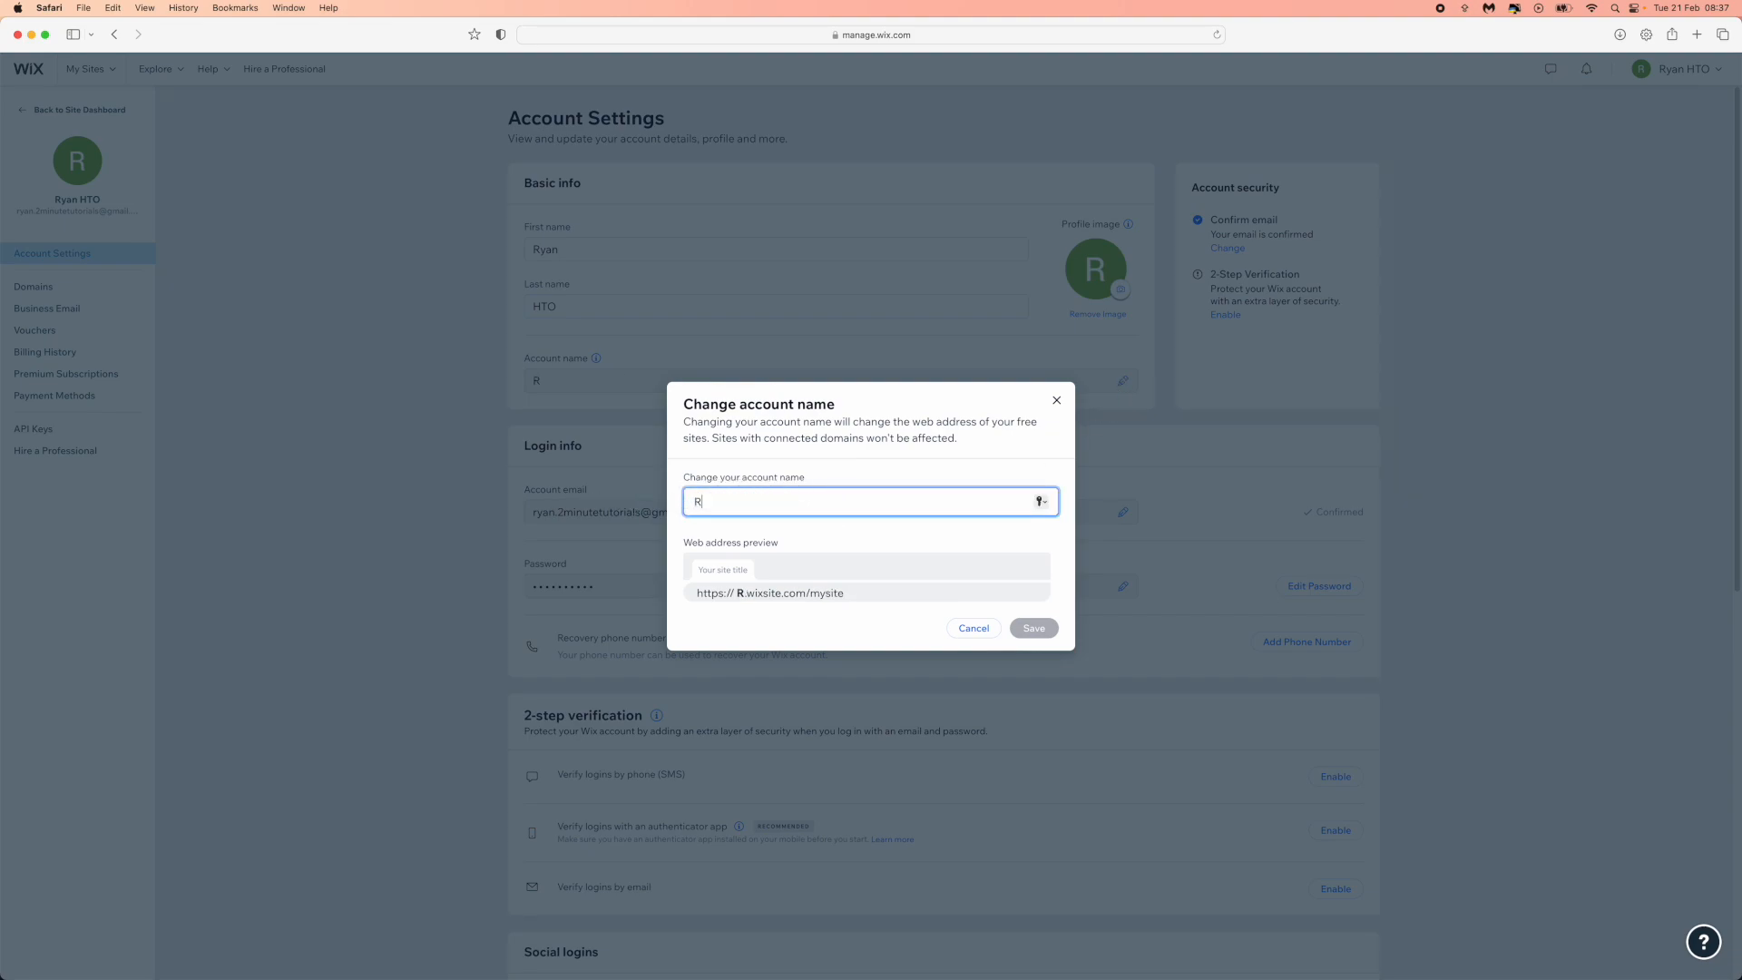
pyautogui.write('yanHTO')
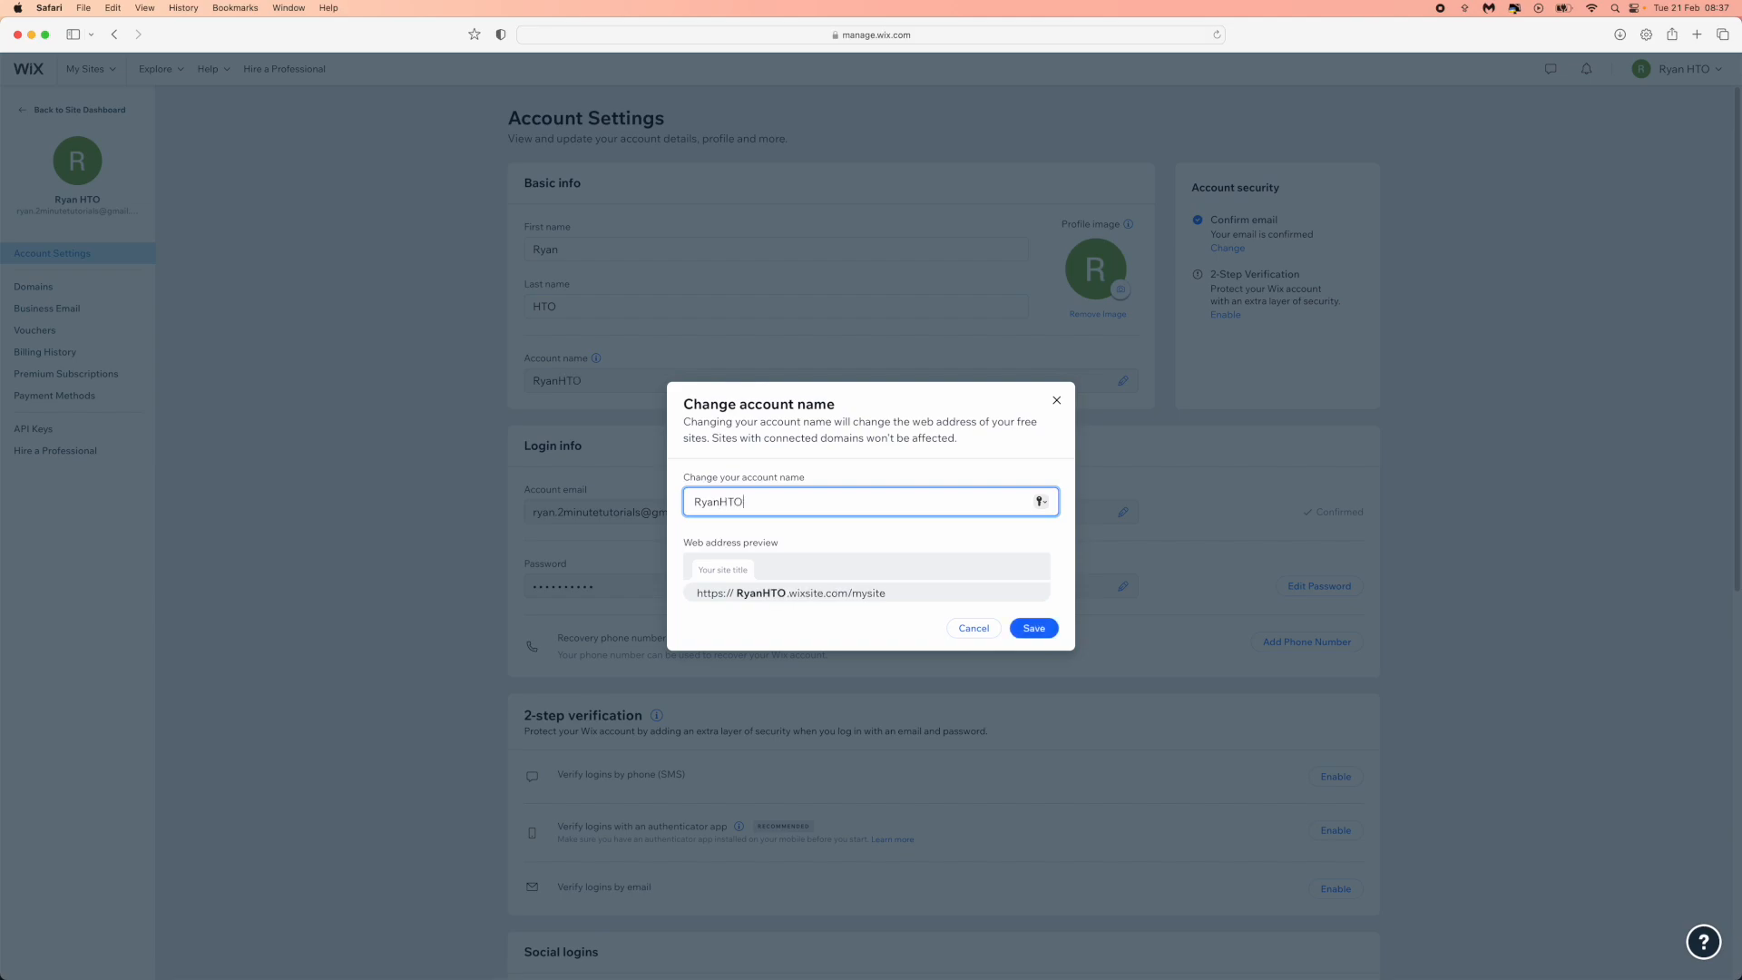
pyautogui.moveTo(933, 620)
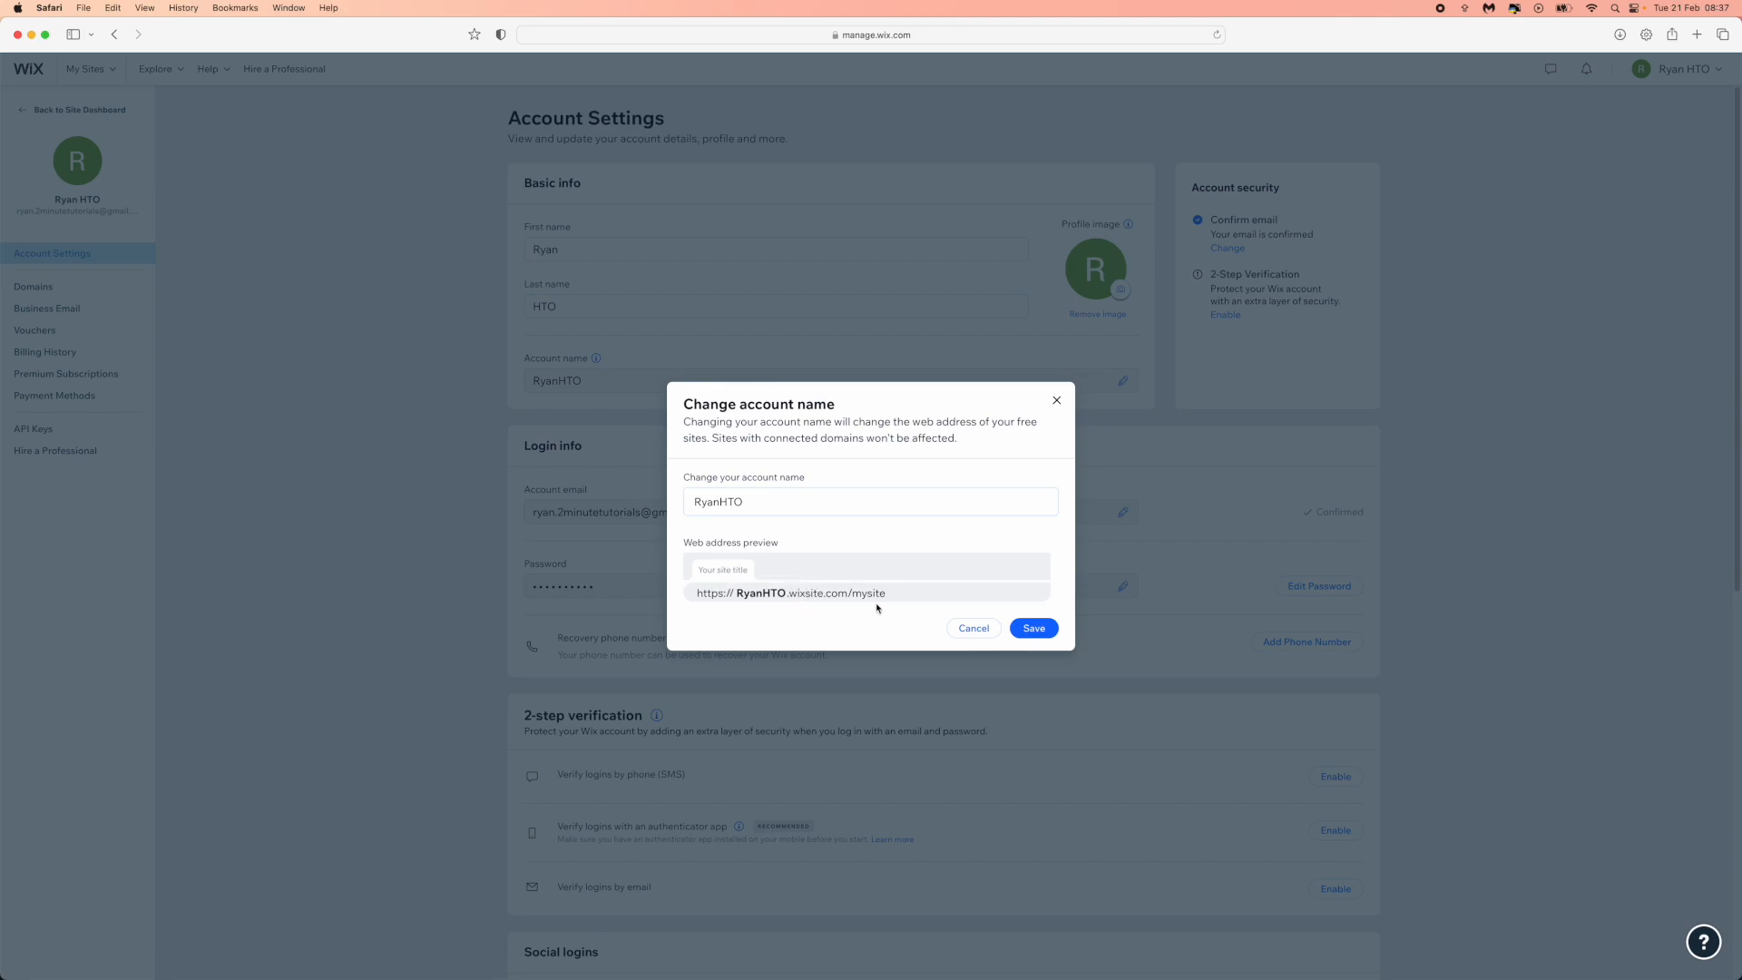
pyautogui.click(1030, 628)
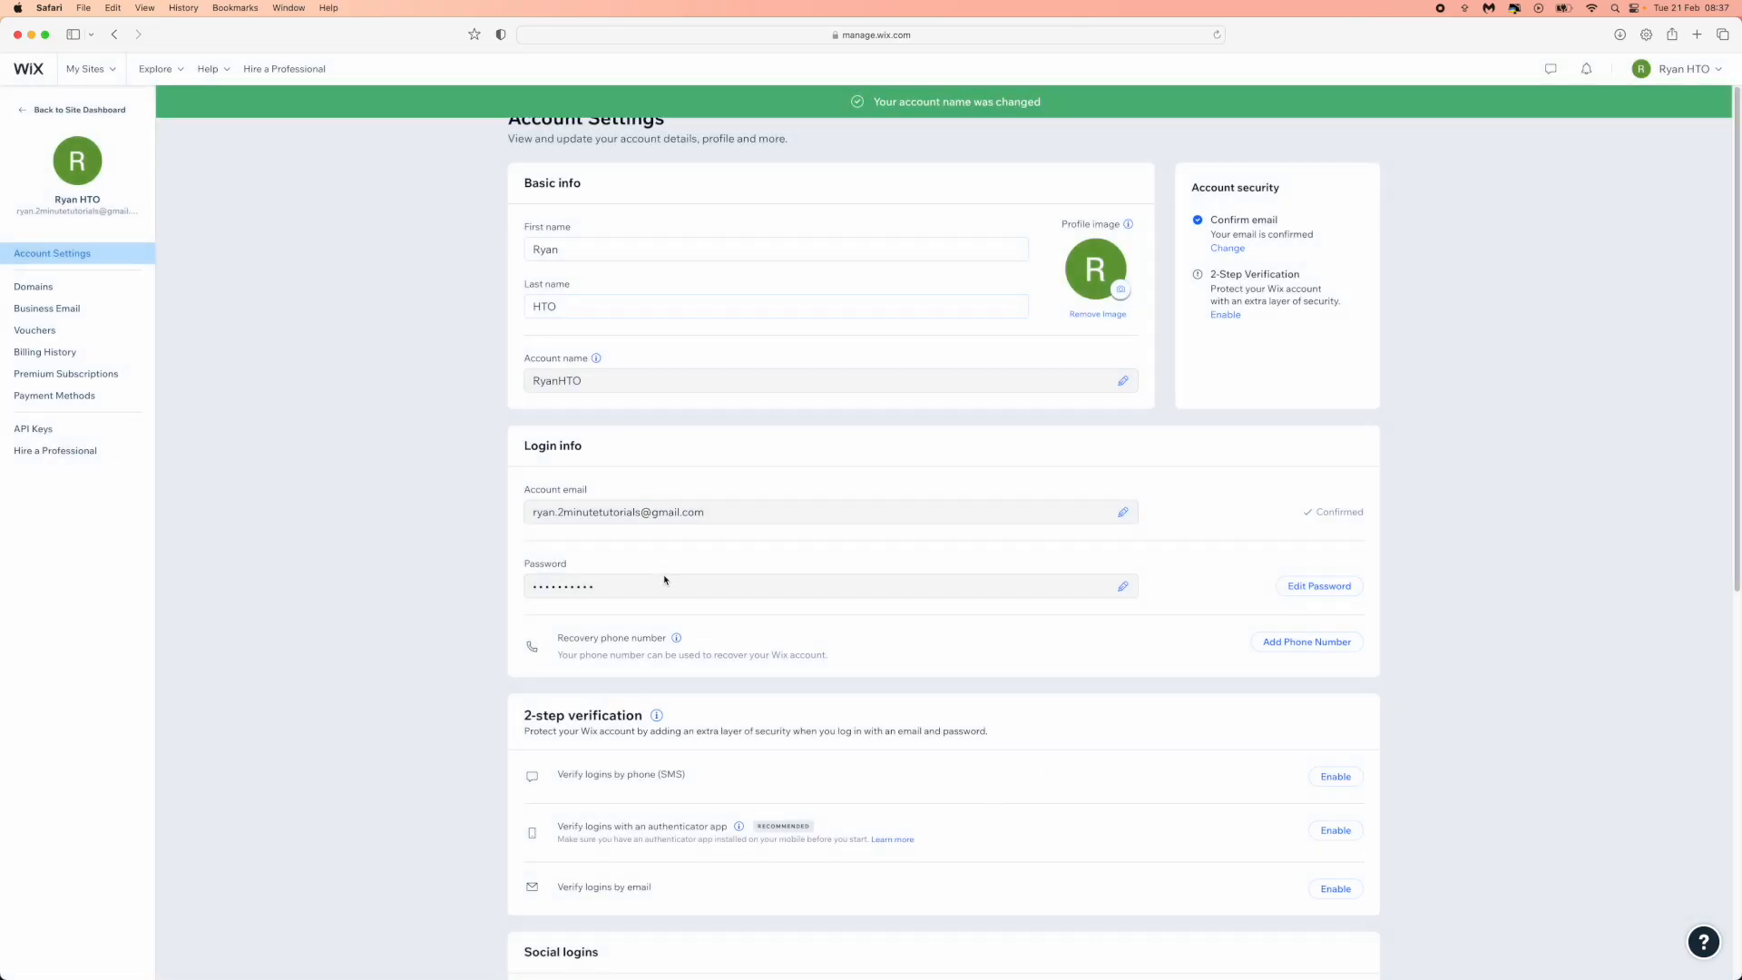